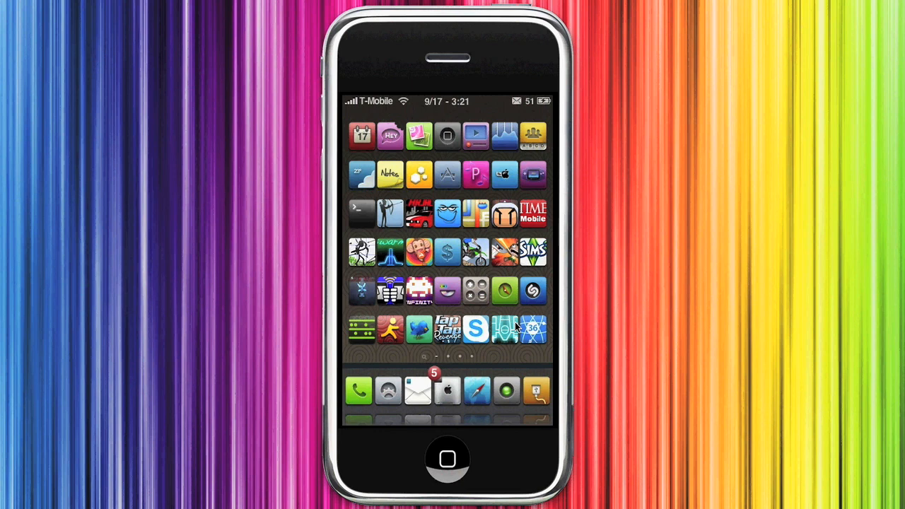
scroll(left, 3)
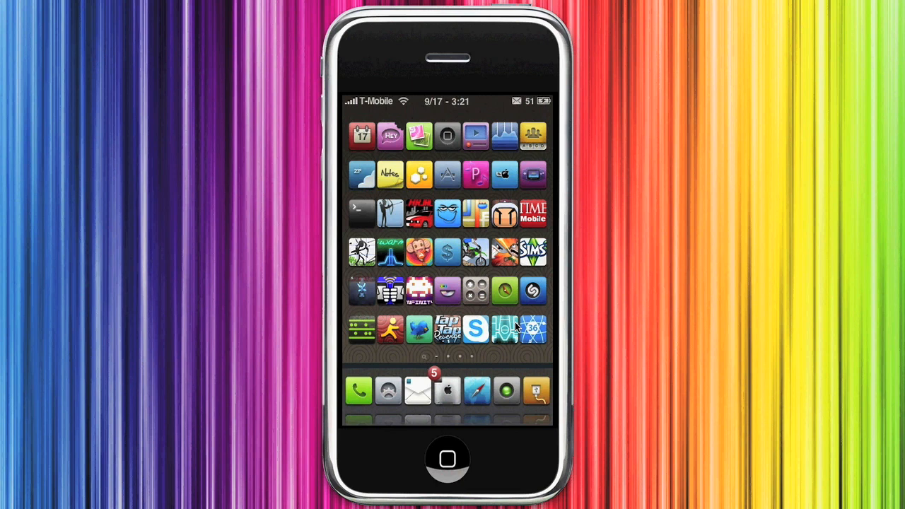
scroll(left, 3)
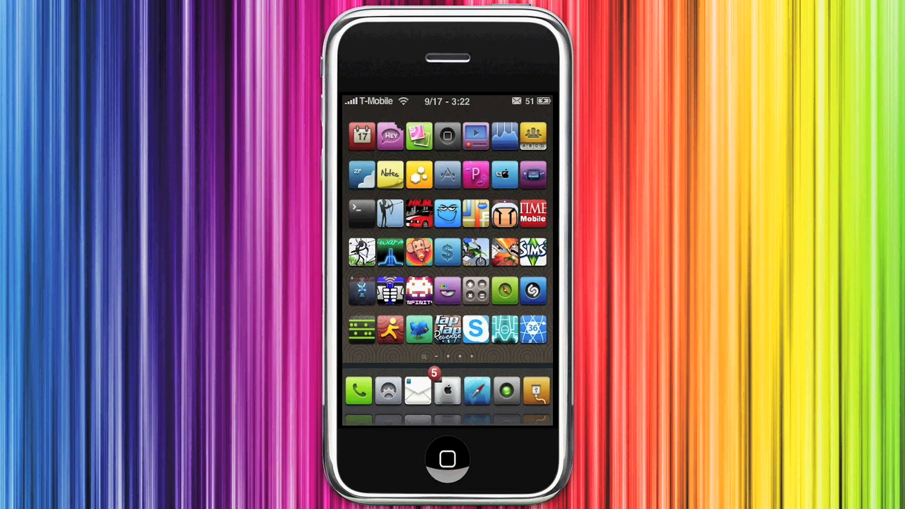
scroll(left, 3)
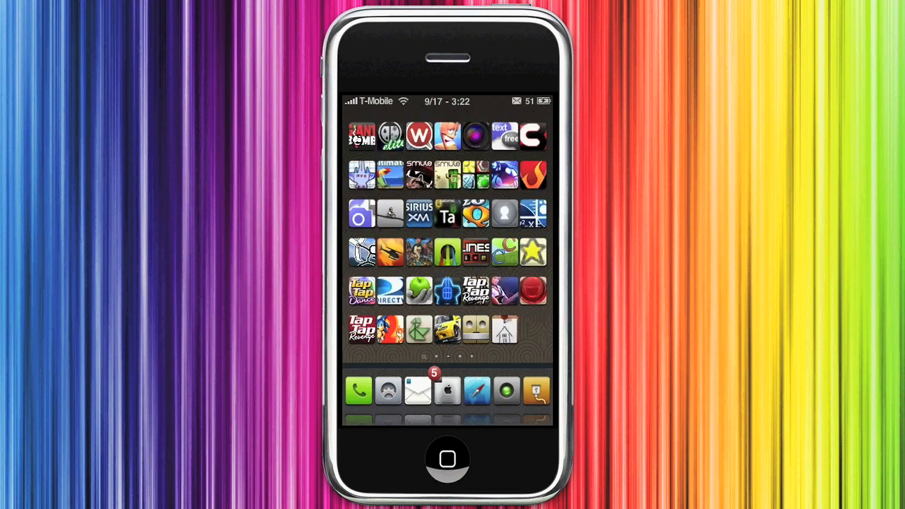